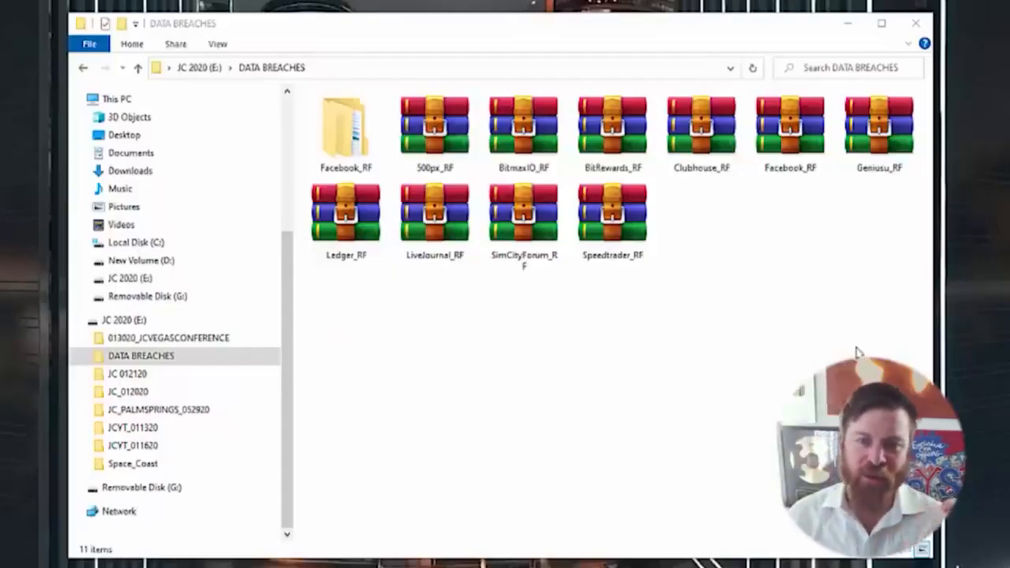
Check the Facebook_RF archive's size, then open the Facebook_RF folder and its inner Facebook_RF folder.
left_click(793, 126)
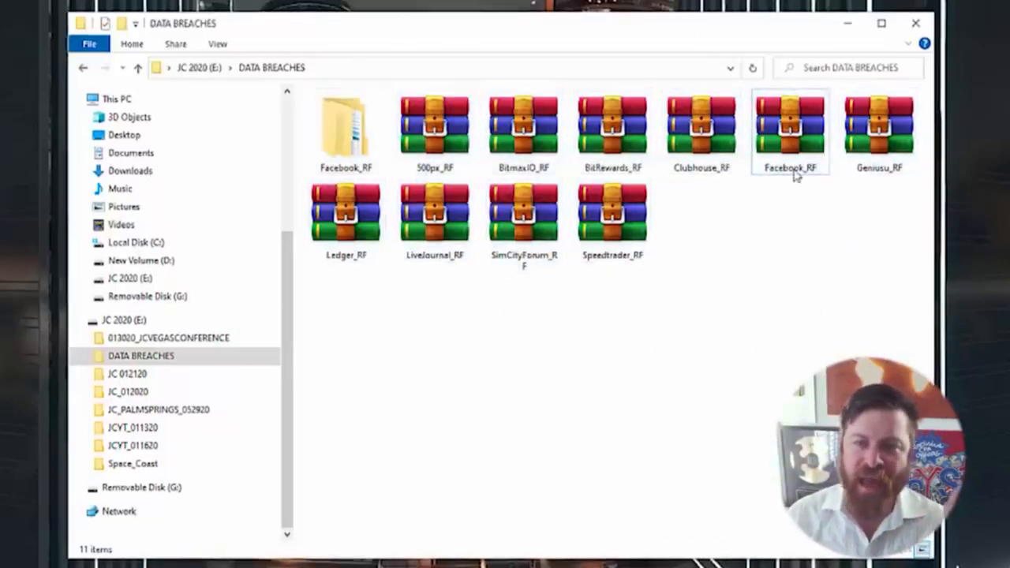
left_click(792, 126)
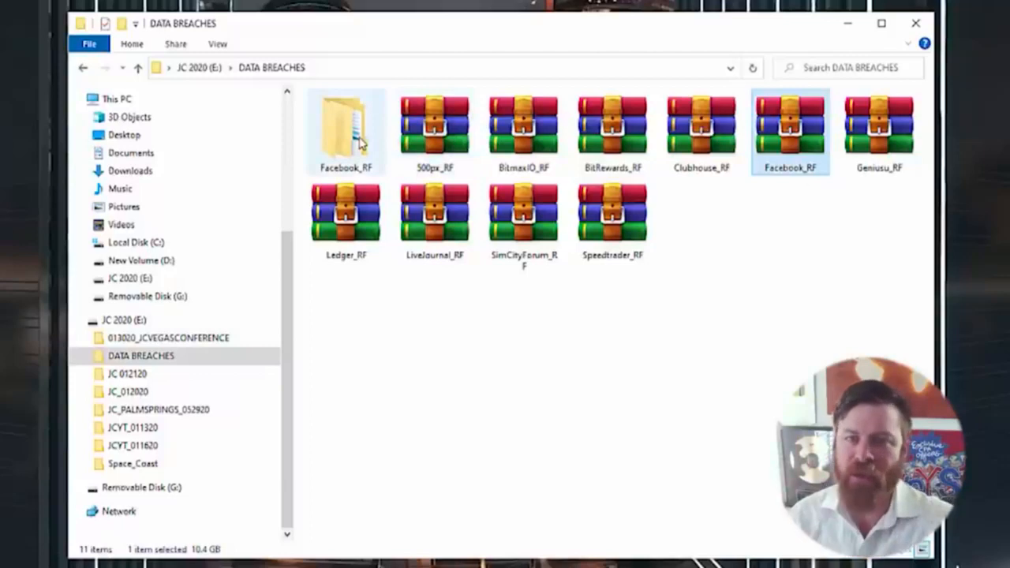
double_click(347, 126)
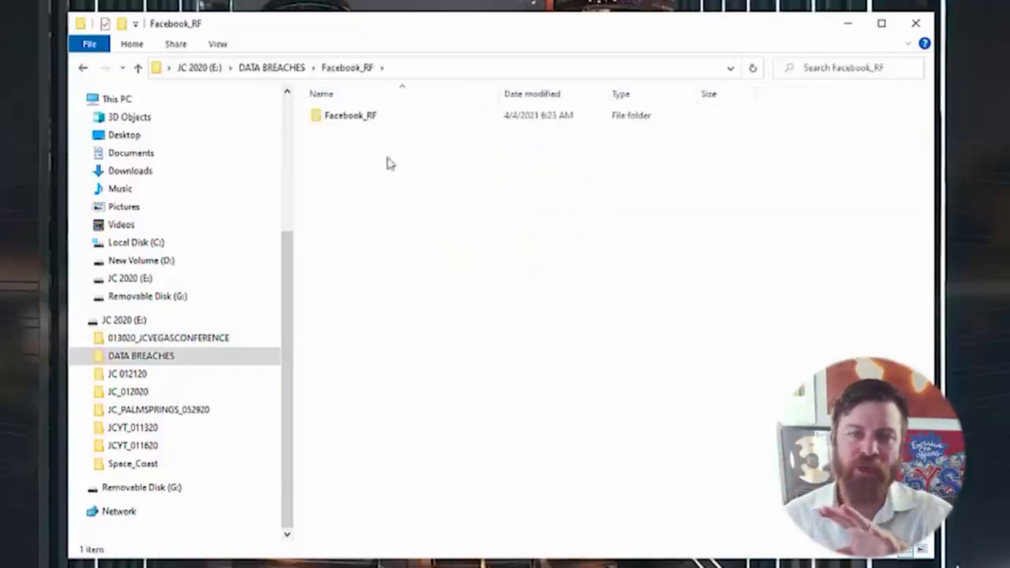
double_click(348, 115)
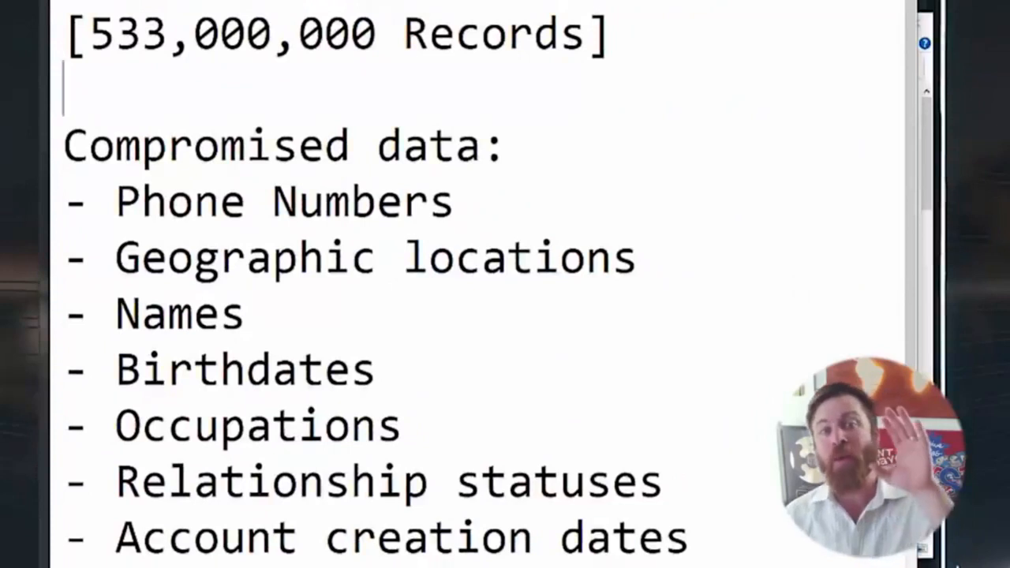
Highlight the 533,000,000 record count briefly, then add a note reading '2019' below it.
left_click_drag(92, 33, 427, 33)
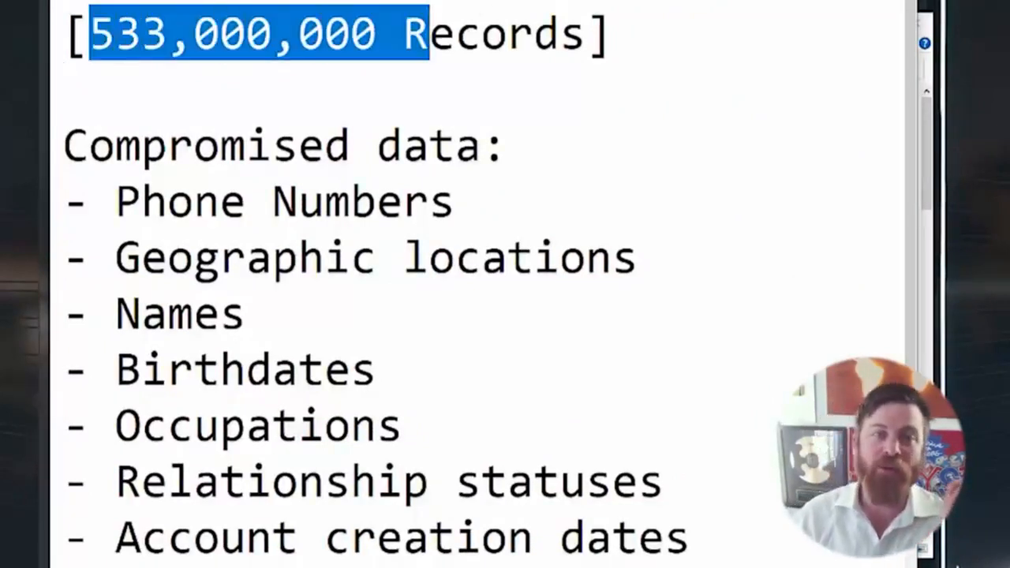
left_click(296, 39)
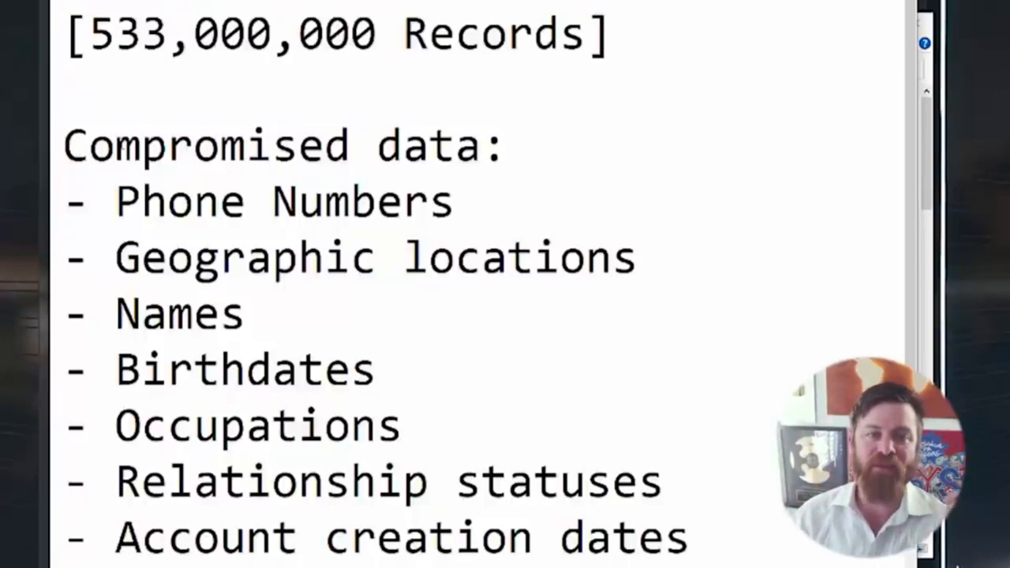
double_click(166, 202)
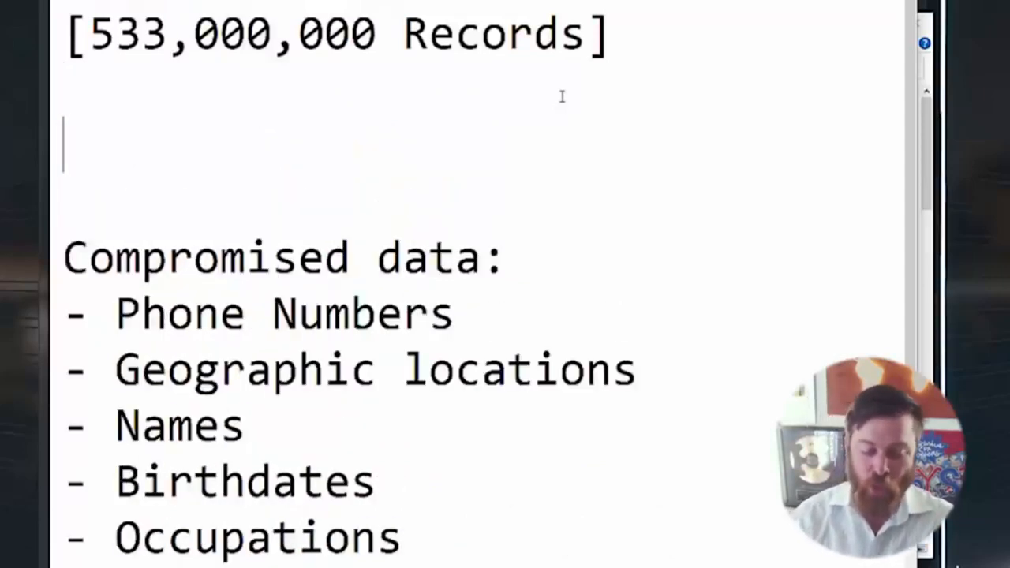
type("2019")
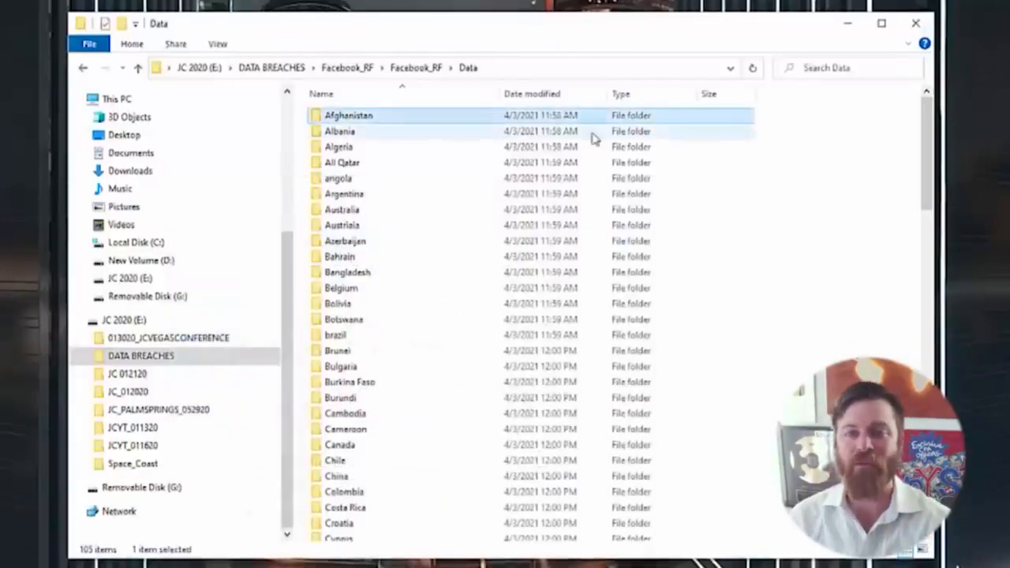
Browse the Data folder's country list, return to the top and open the Afghanistan folder.
scroll("down", 3)
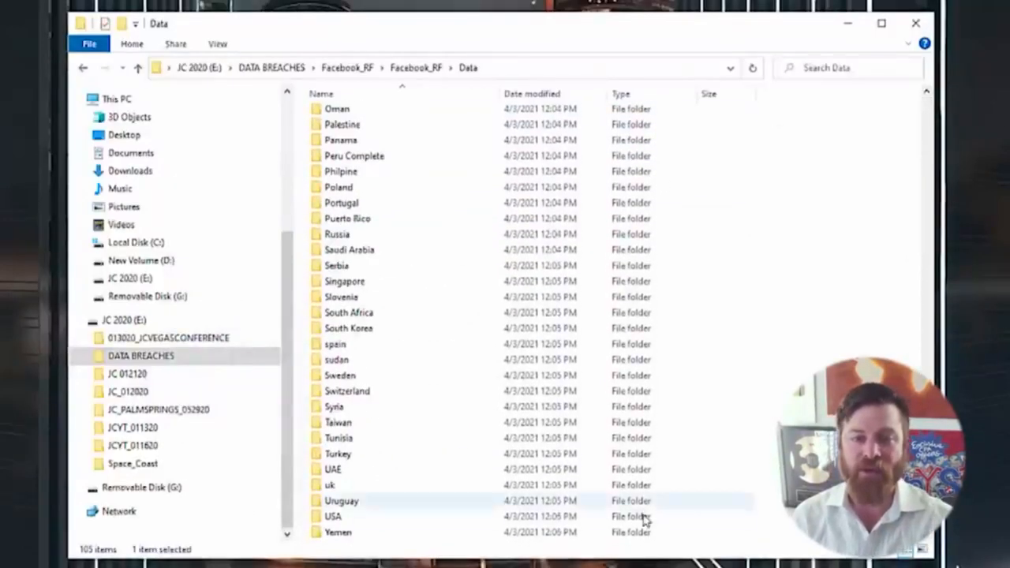
key("ctrl+a")
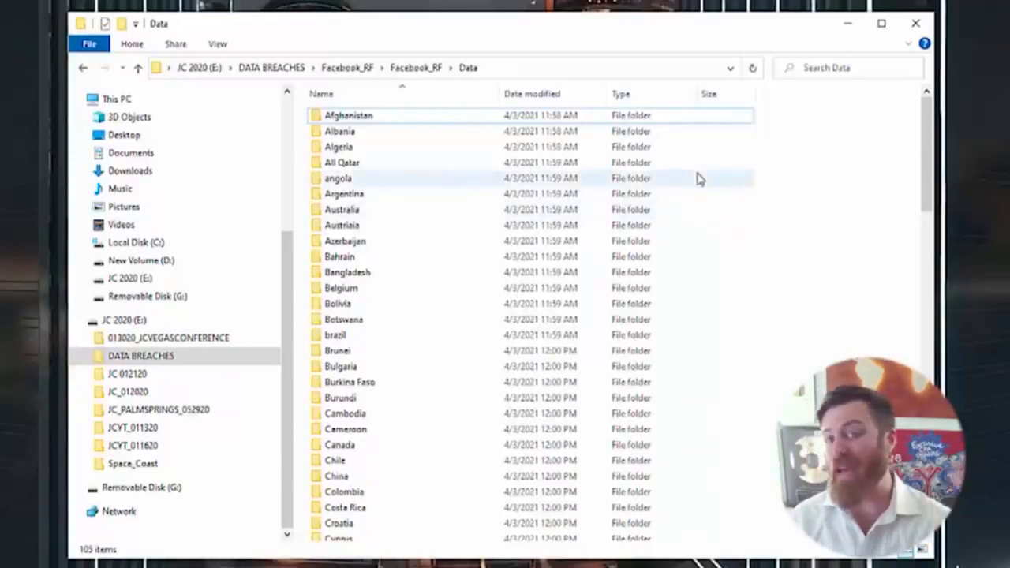
mouse_move(710, 202)
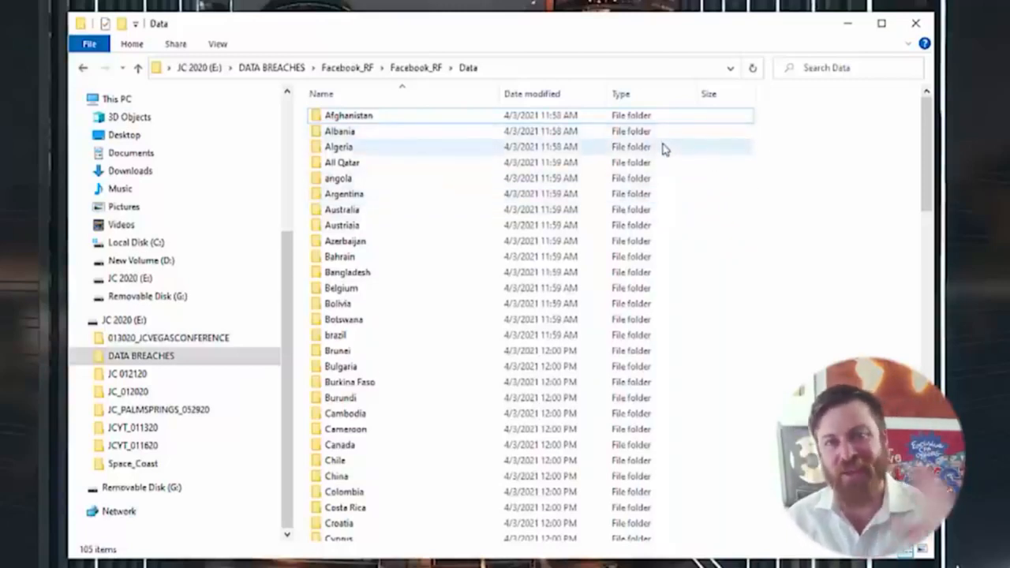
mouse_move(646, 161)
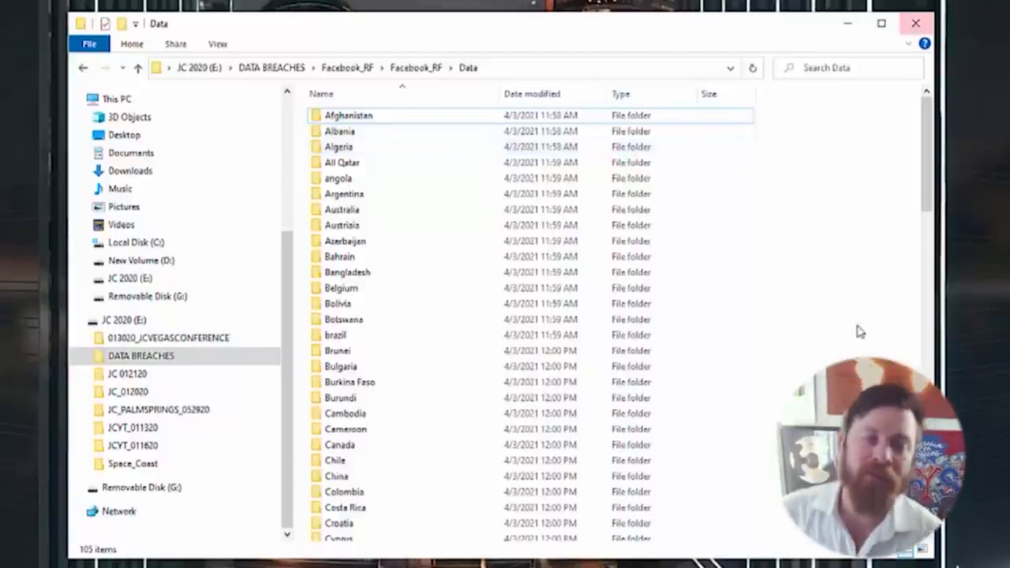
left_click(349, 115)
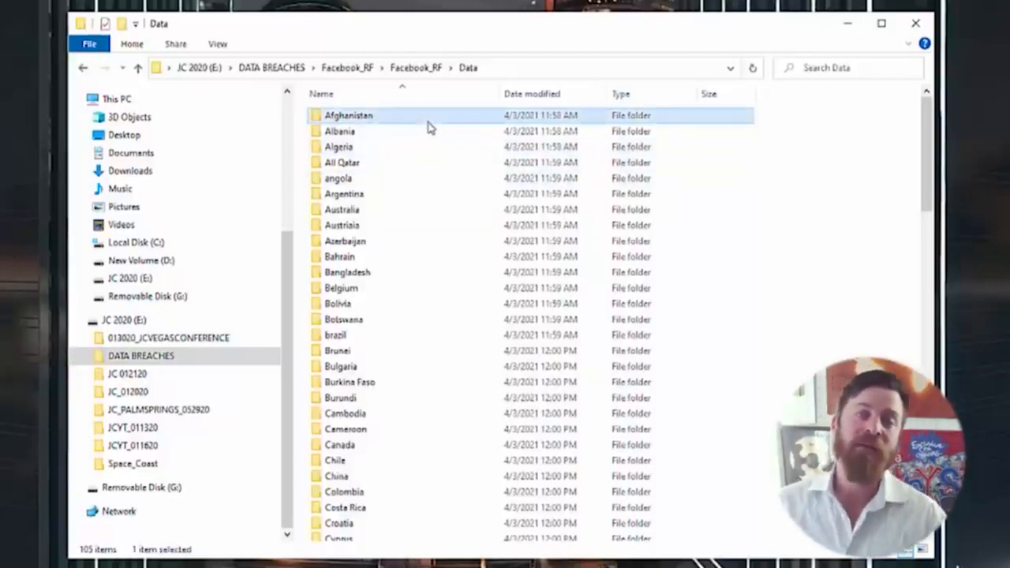
double_click(347, 115)
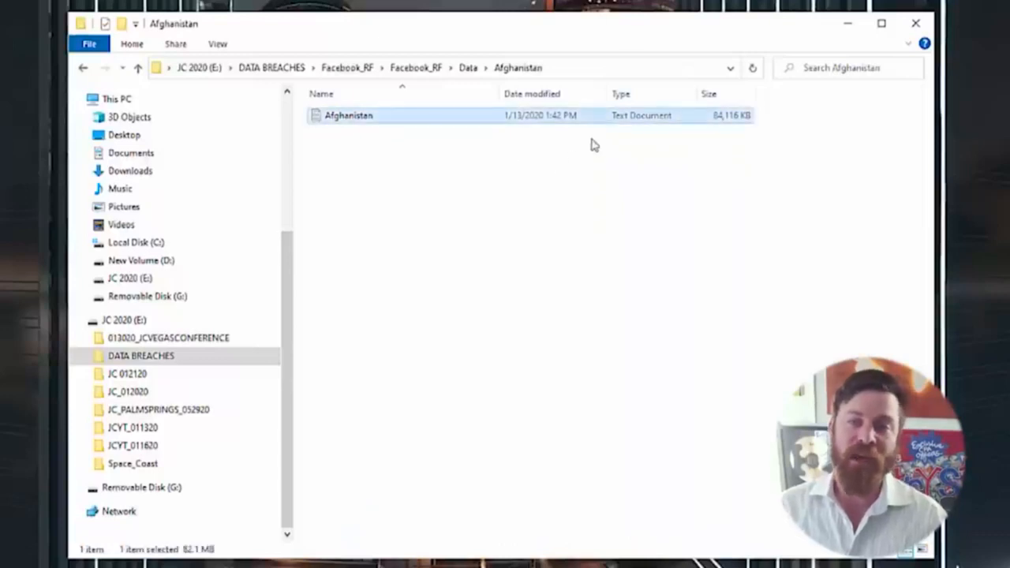
mouse_move(641, 155)
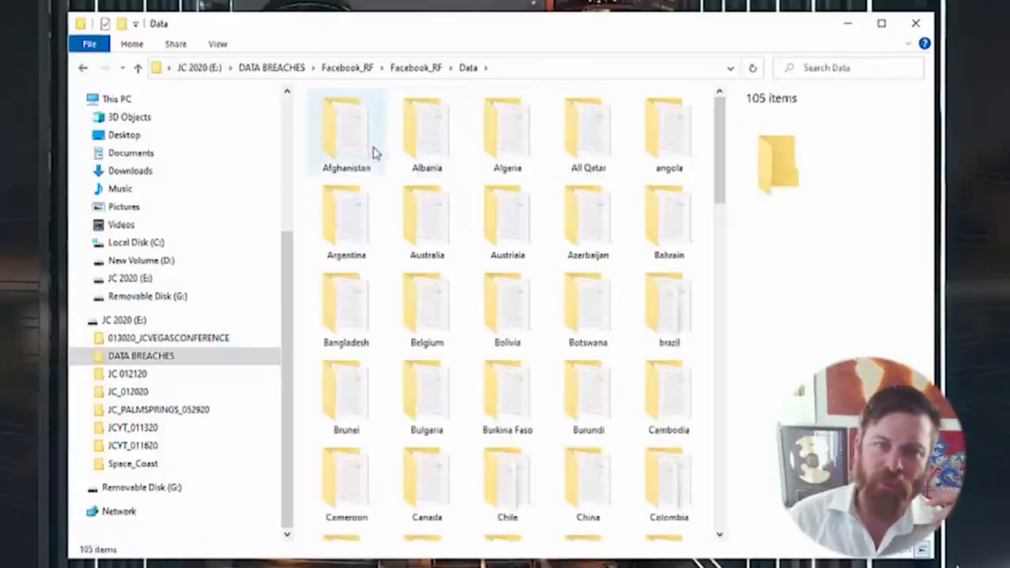
Scroll the country list past Sudan and open the USA folder.
scroll("down", 3)
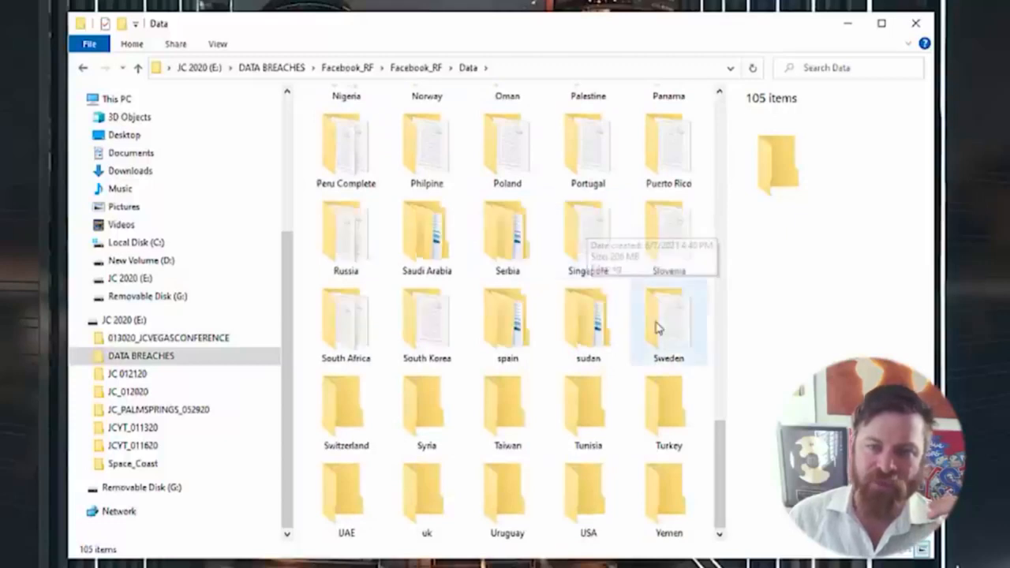
left_click(587, 319)
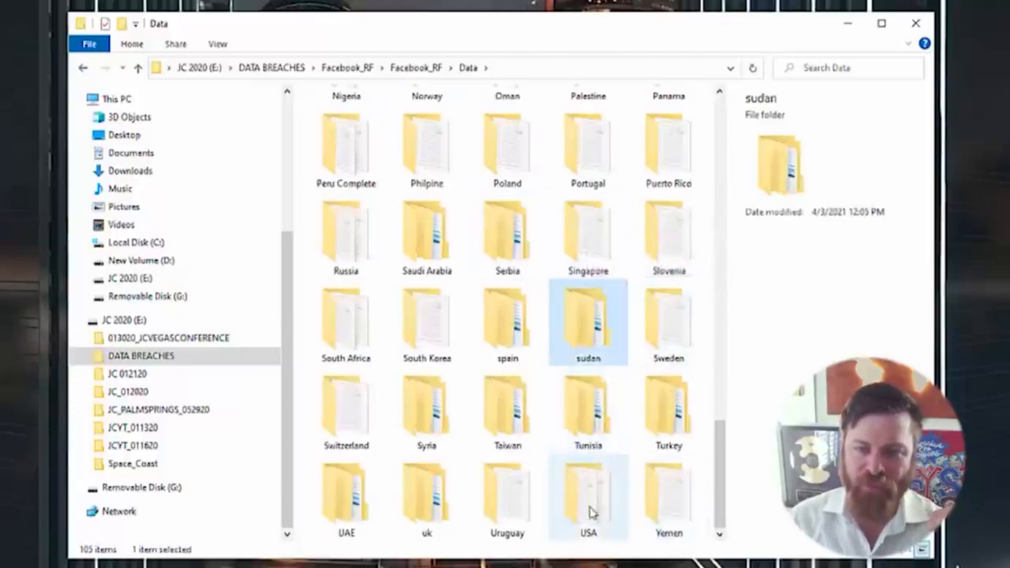
double_click(583, 497)
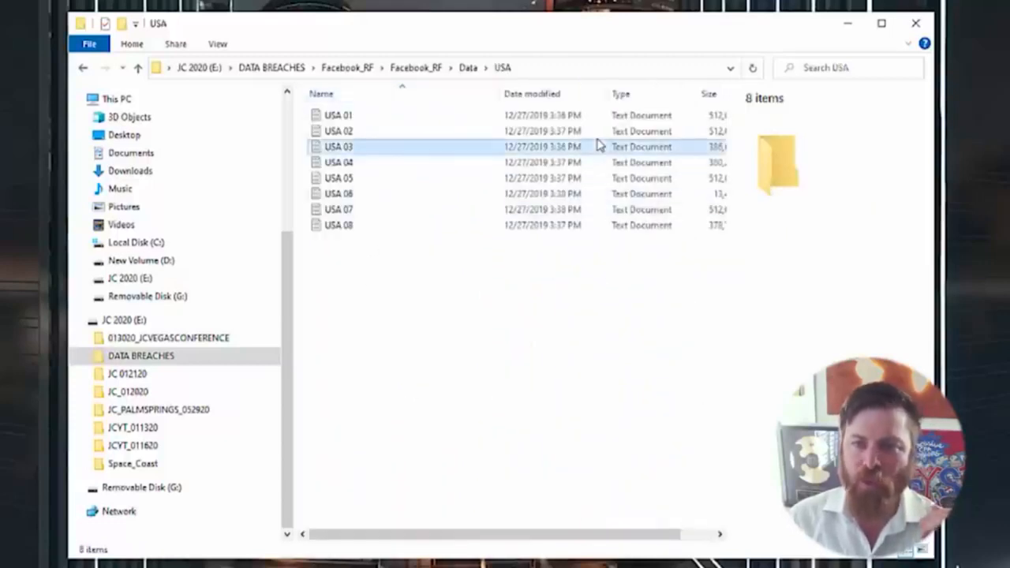
Check the sizes of USA 02, USA 04, USA 01 and USA 06 in the details pane.
left_click(338, 131)
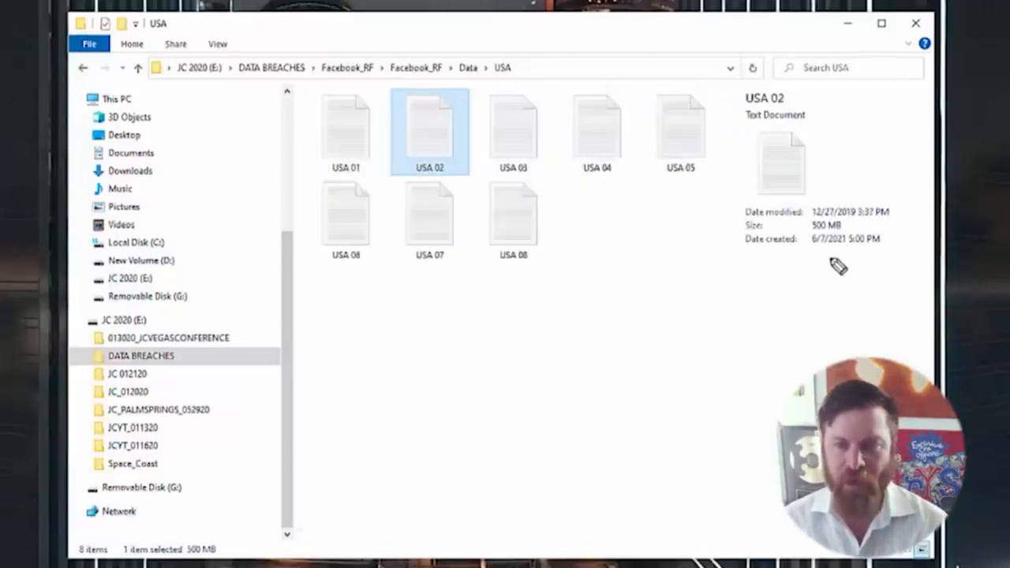
mouse_move(861, 229)
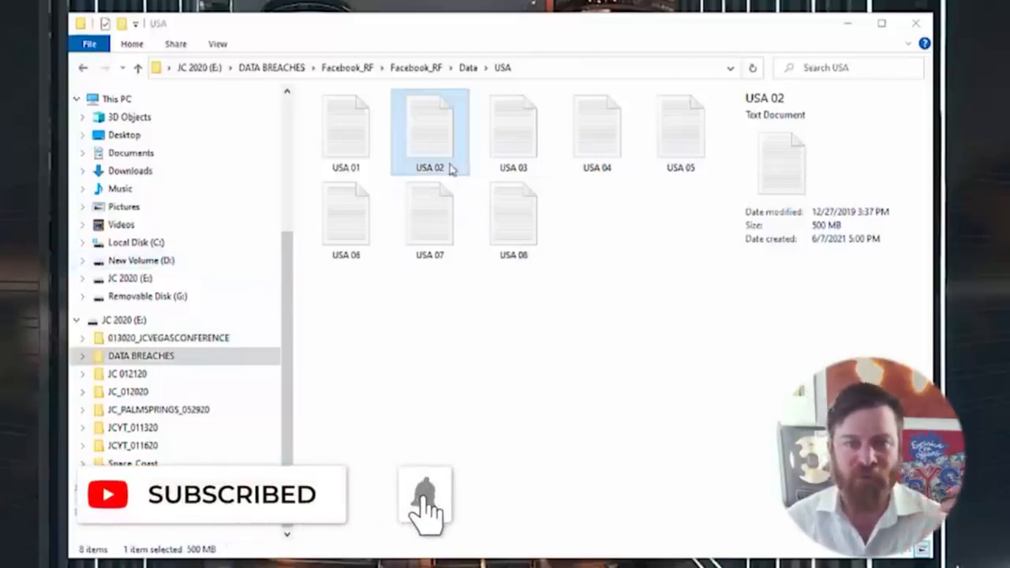
left_click(597, 129)
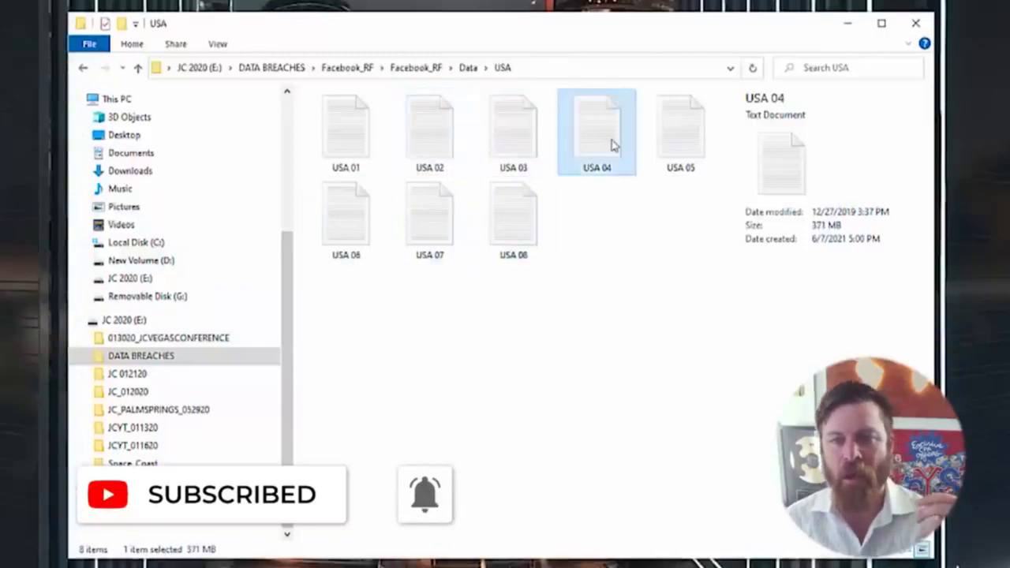
left_click(346, 130)
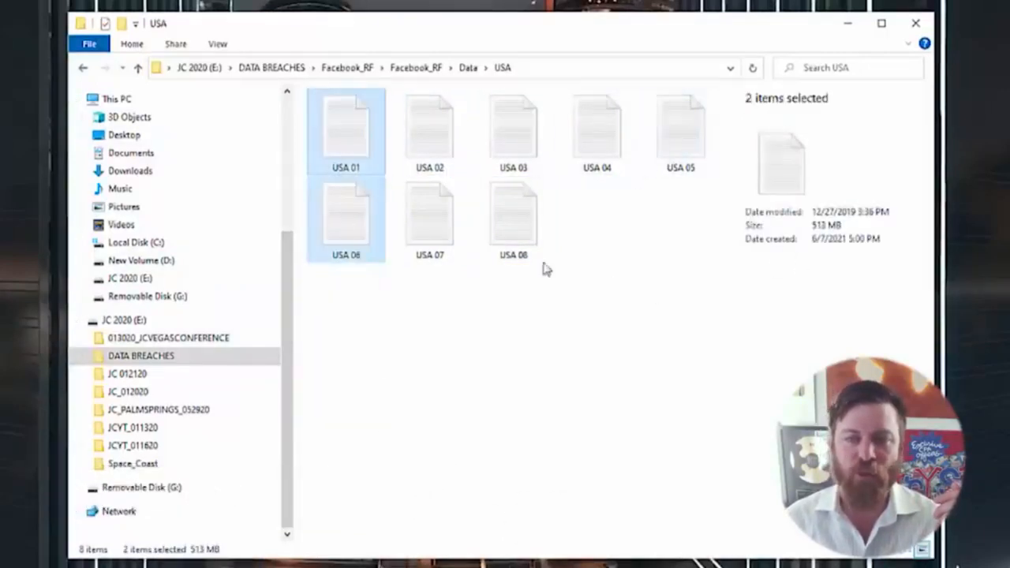
left_click(513, 217)
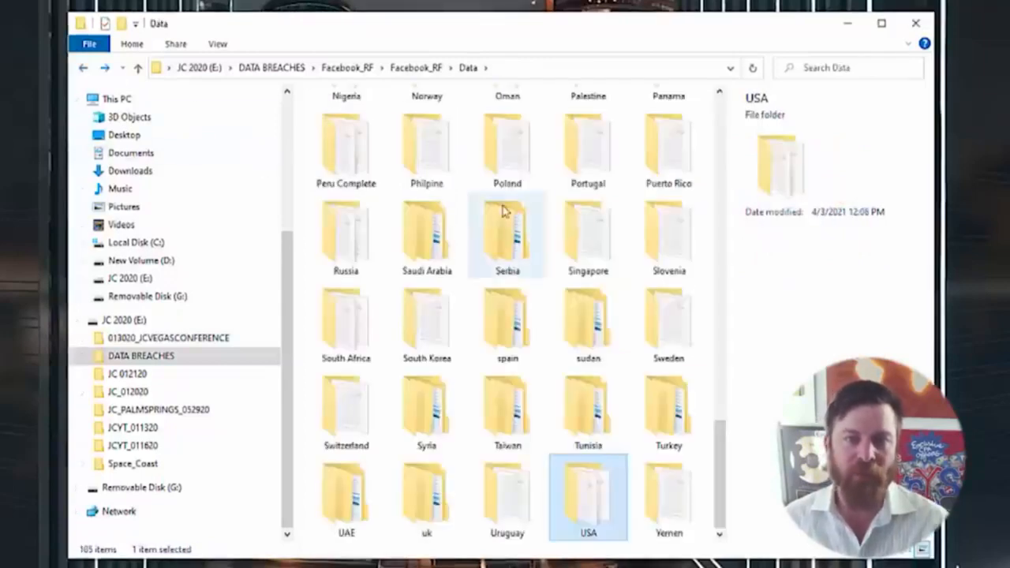
Look inside the Philipine country folder, then move on to the Maldives folder.
double_click(425, 142)
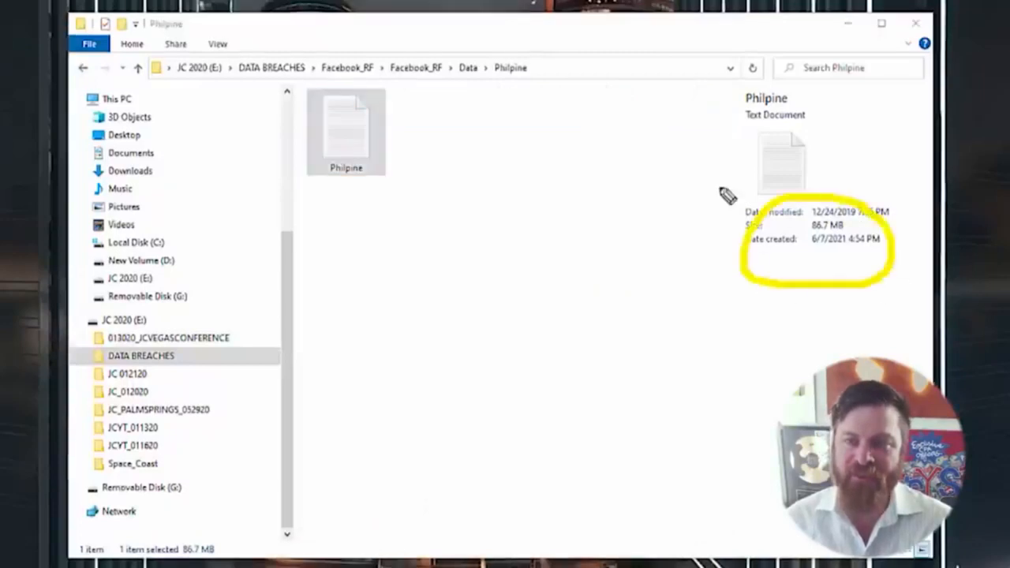
left_click_drag(442, 439, 813, 237)
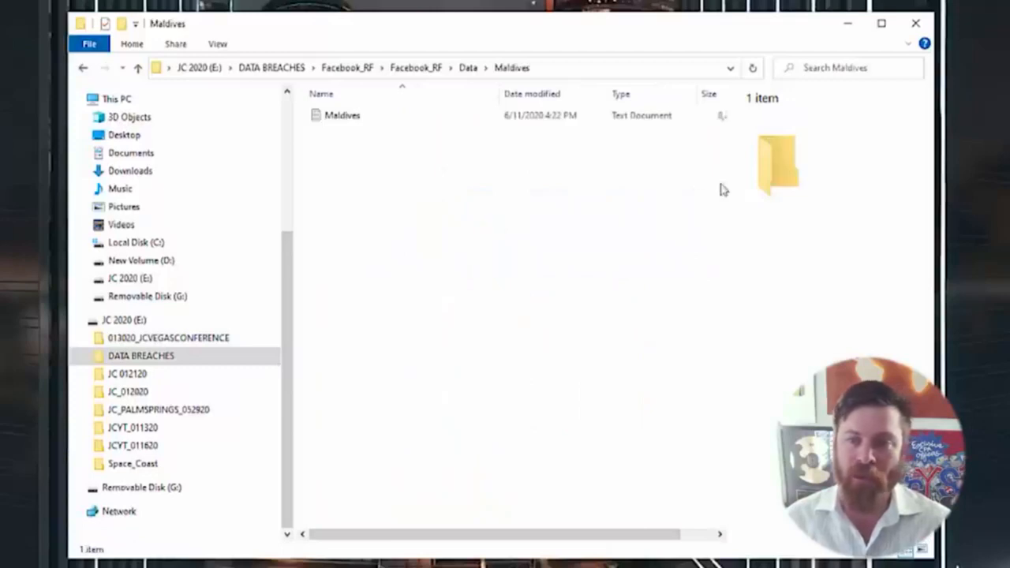
Show the Maldives text file's details: 8.01 MB, modified June 2020, created June 2021.
left_click(342, 115)
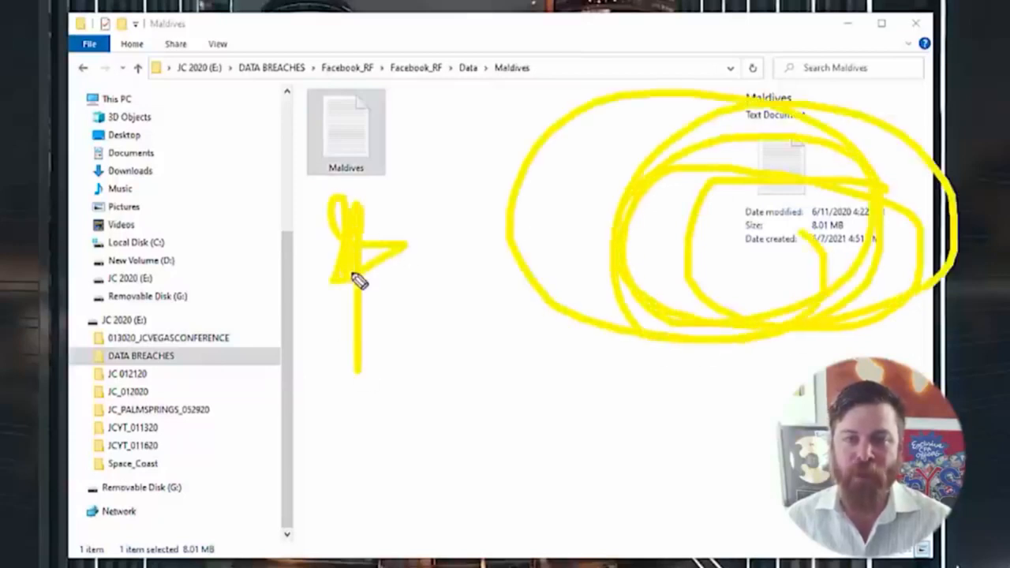
right_click(347, 130)
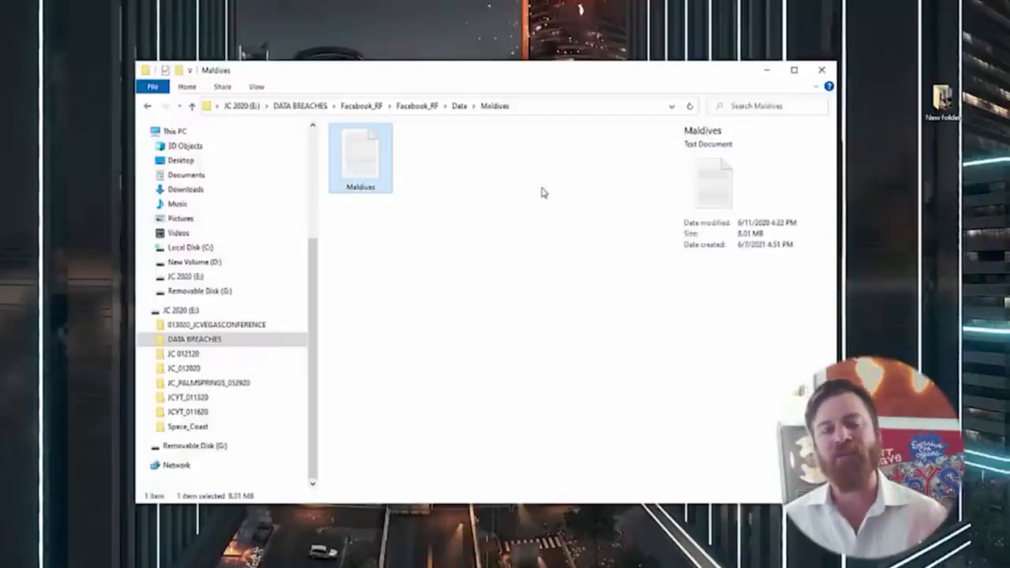
mouse_move(468, 179)
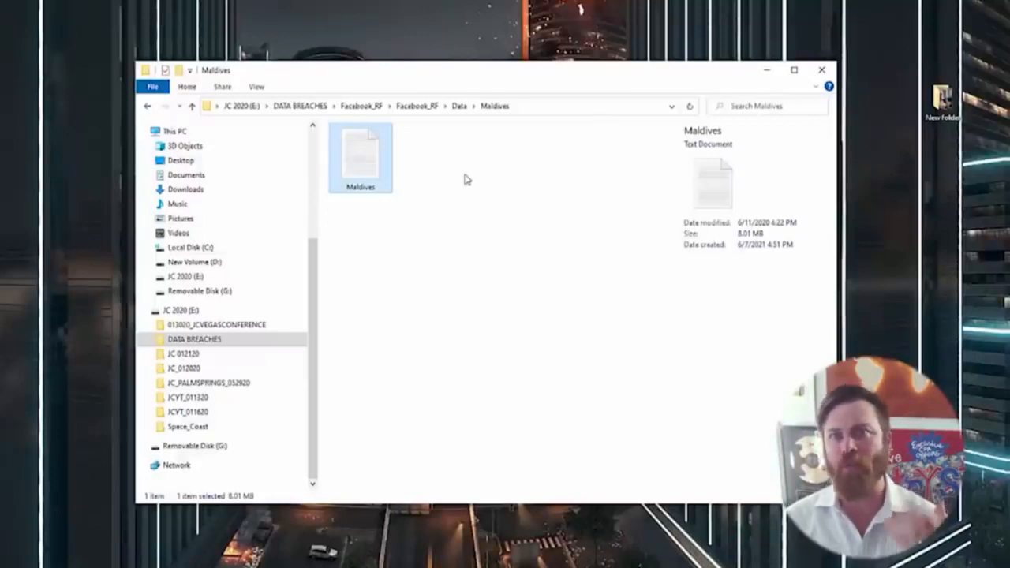
mouse_move(486, 174)
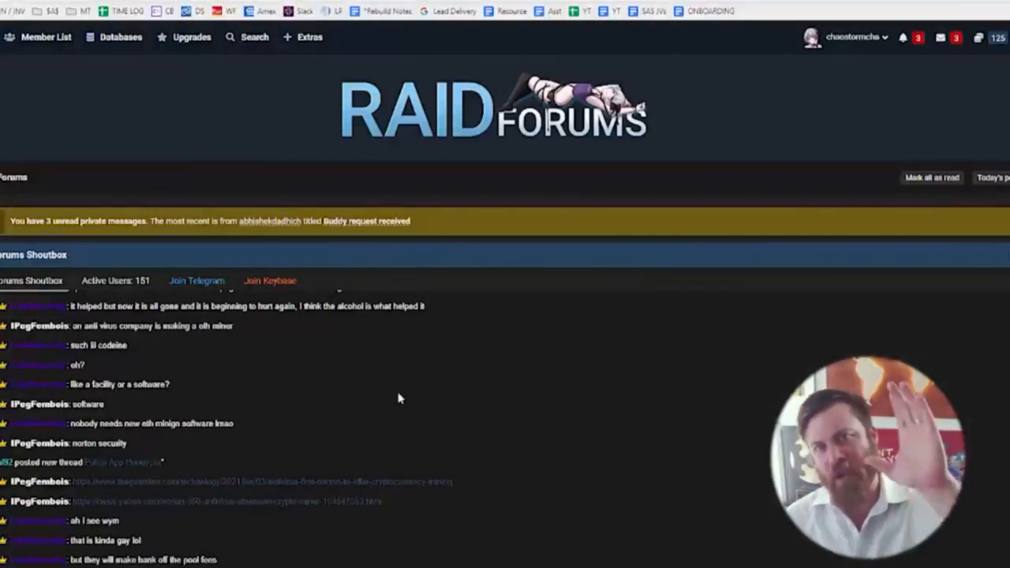
mouse_move(385, 413)
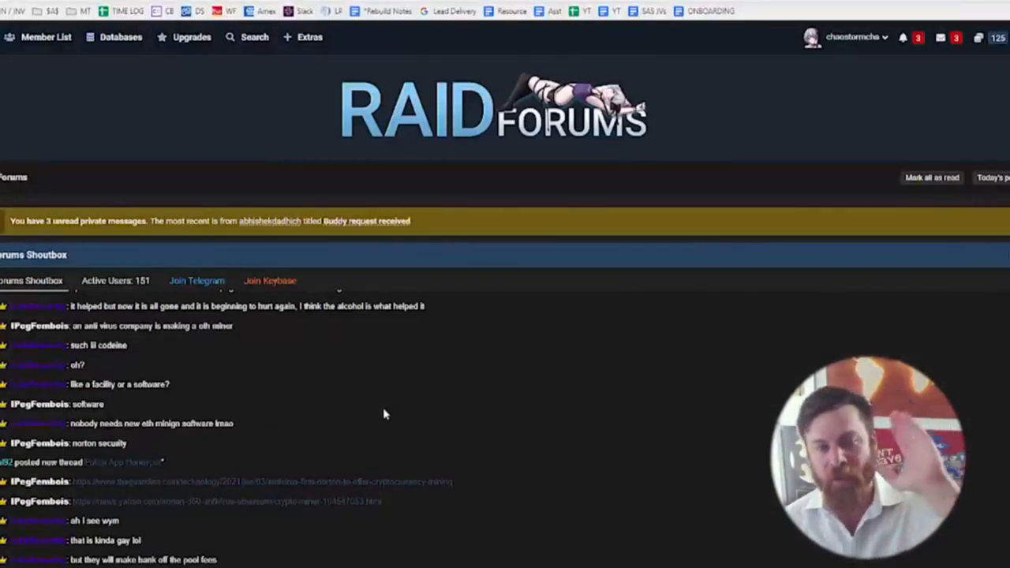
mouse_move(226, 168)
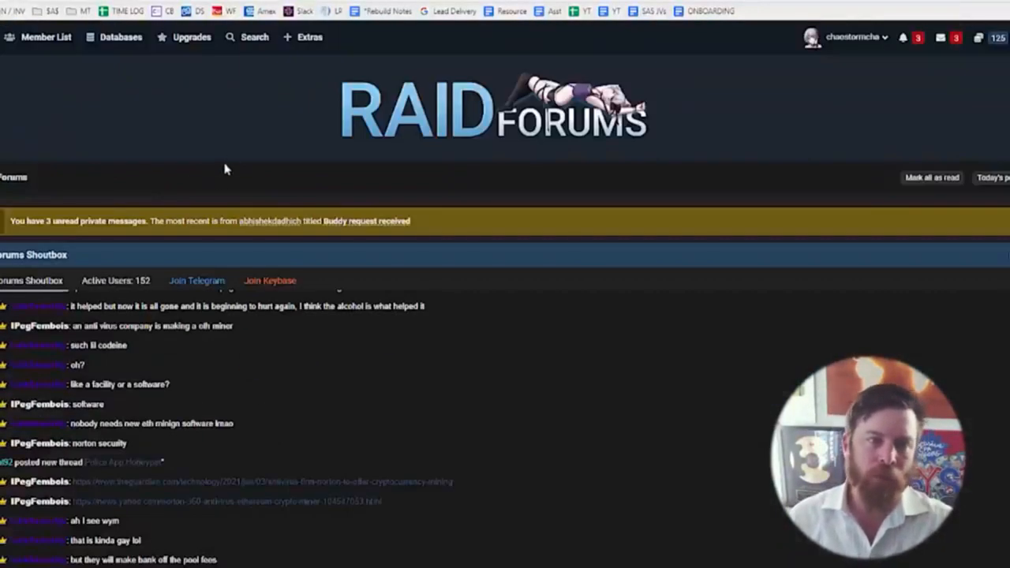
mouse_move(108, 49)
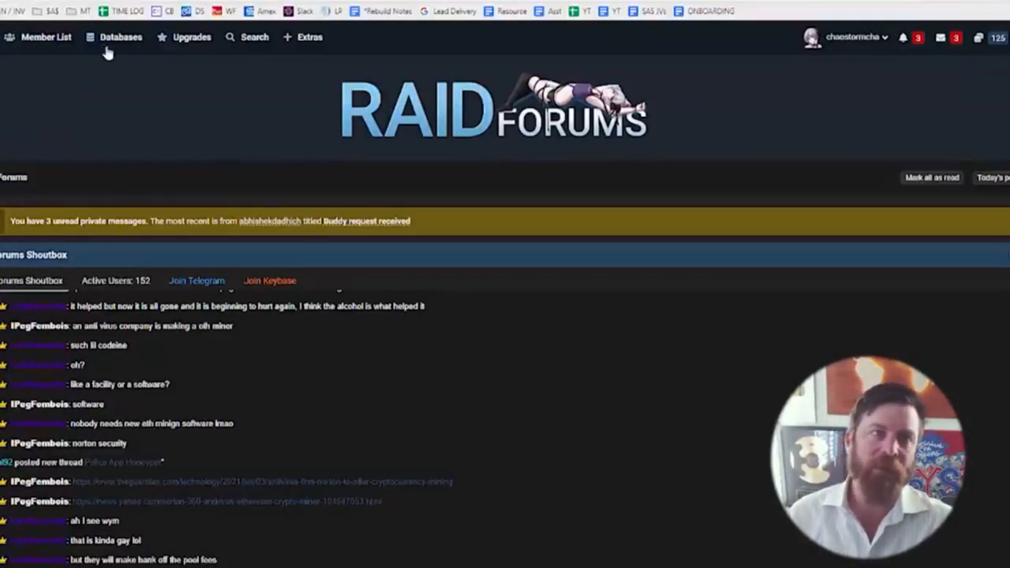
mouse_move(329, 321)
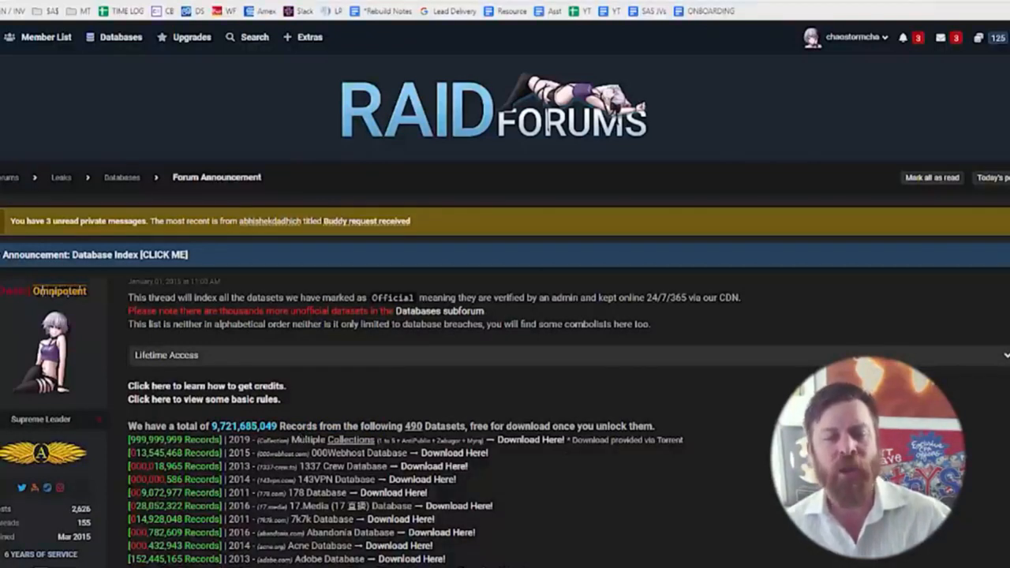
Scroll through more dataset entries in the RaidForums Database Index thread.
left_click_drag(284, 426, 651, 426)
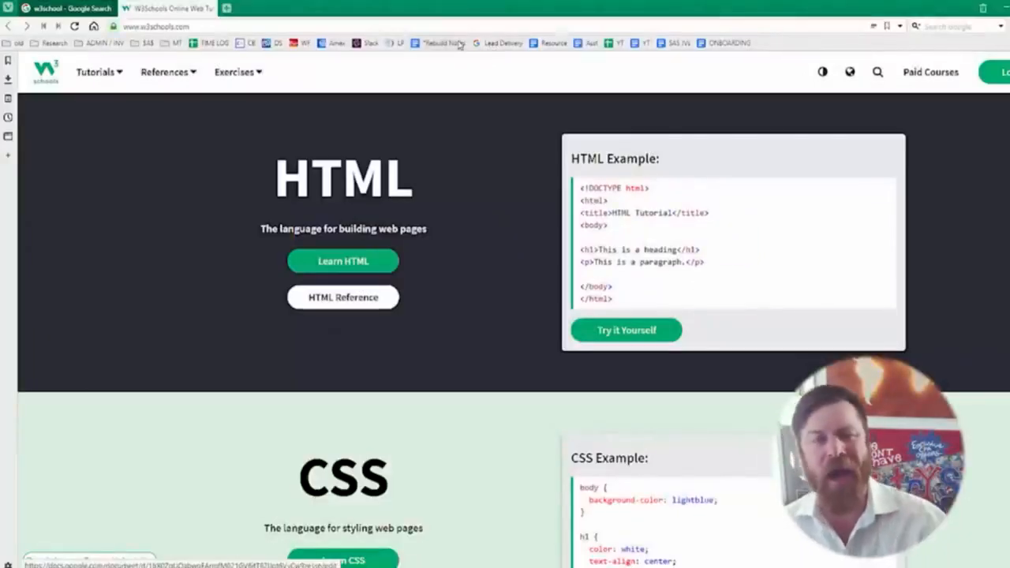
Choose Learn MySQL from the Tutorials menu to reach the MySQL Tutorial page.
left_click(95, 71)
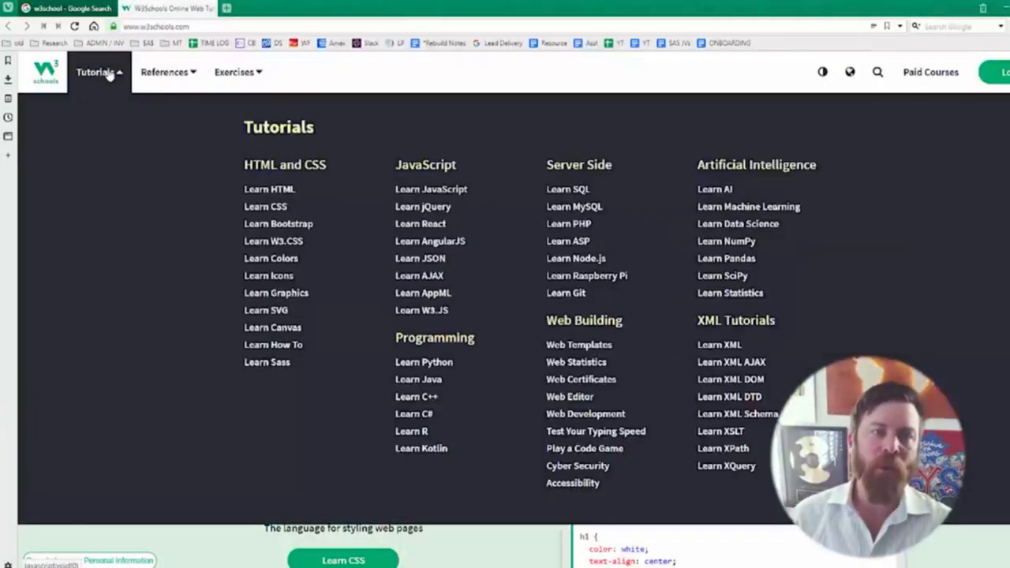
mouse_move(581, 189)
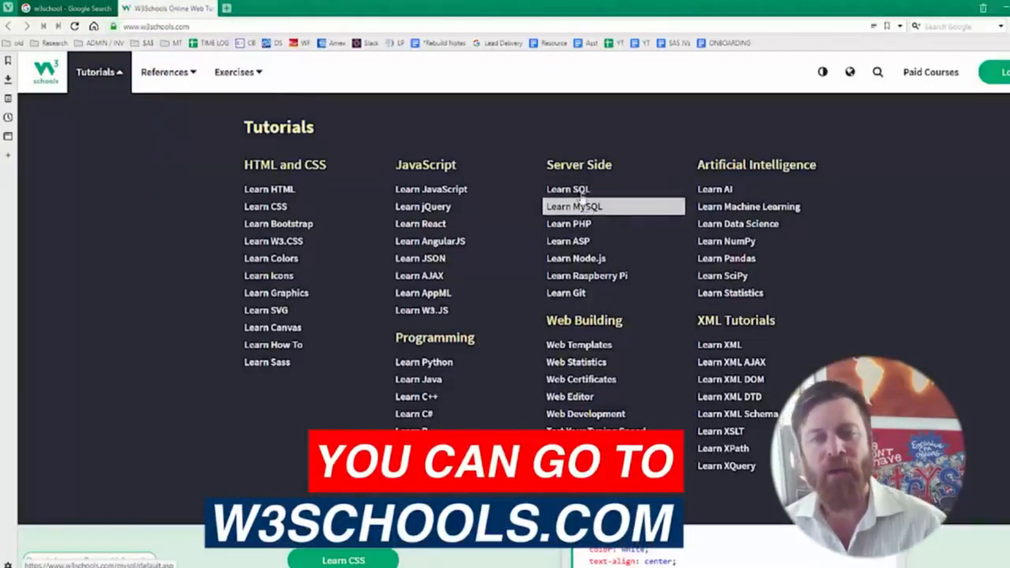
left_click(572, 205)
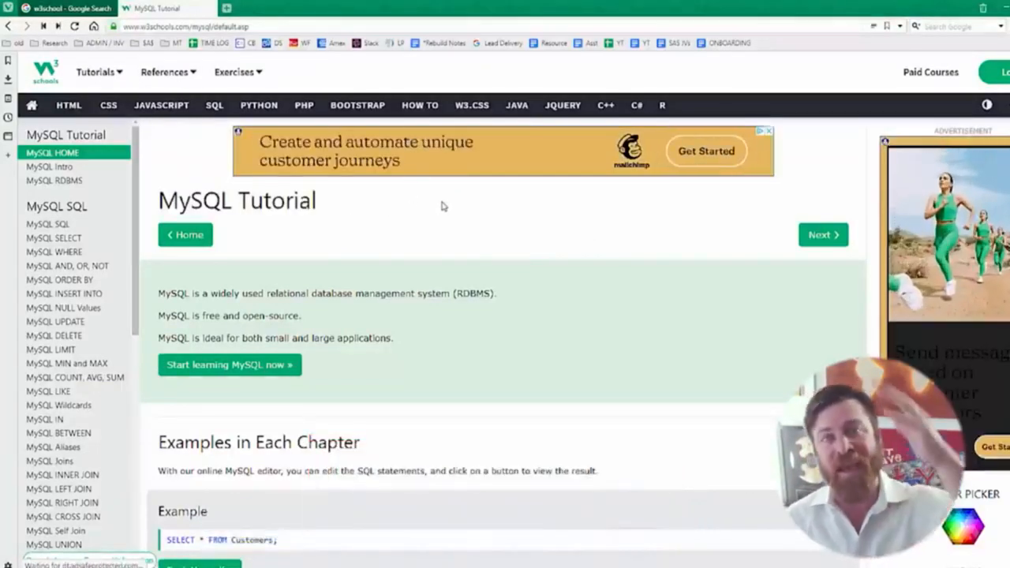
Run SELECT * FROM Customers in the Try it Yourself editor, returning 91 customer records.
scroll("down", 3)
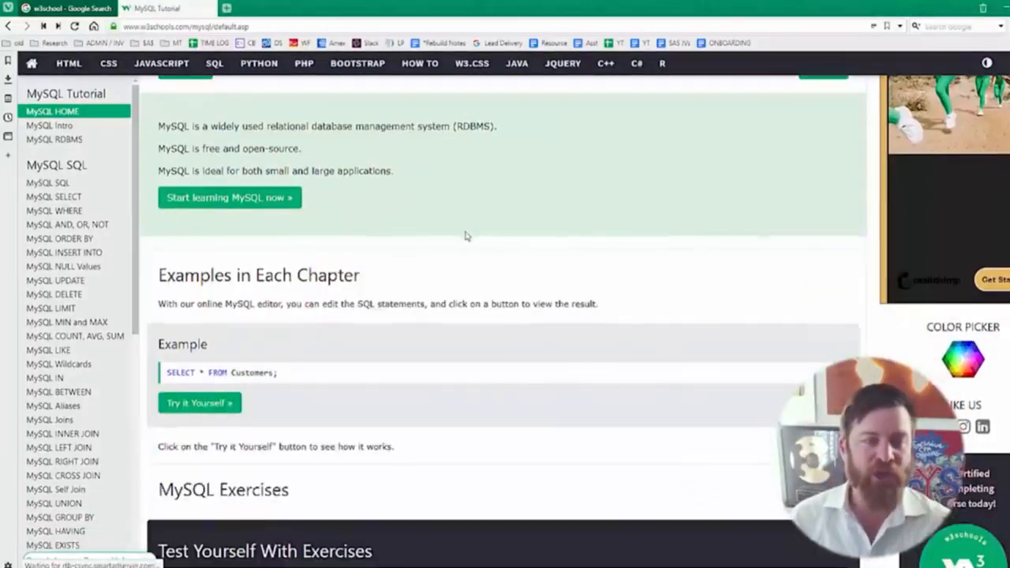
scroll("down", 3)
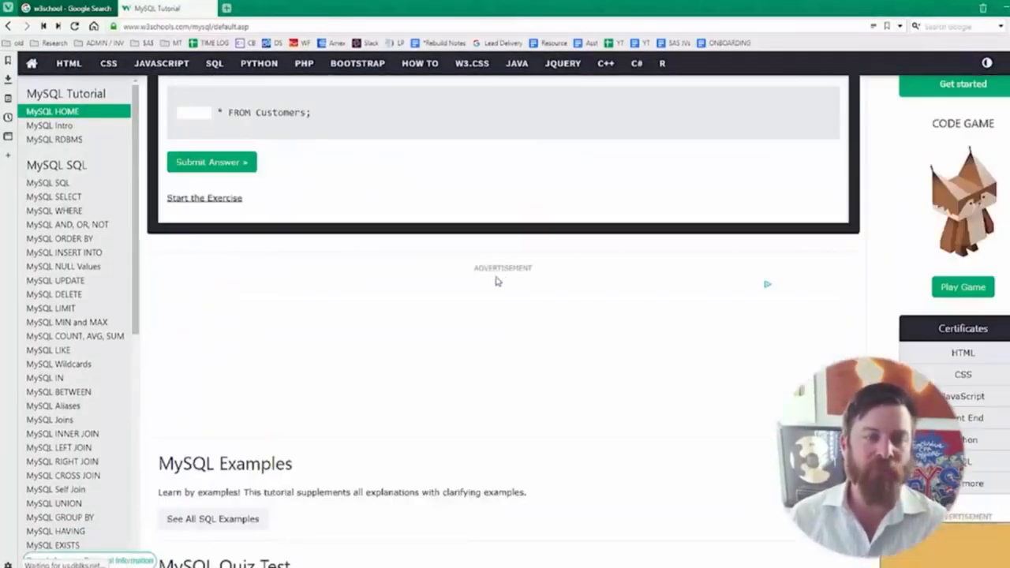
scroll("up", 3)
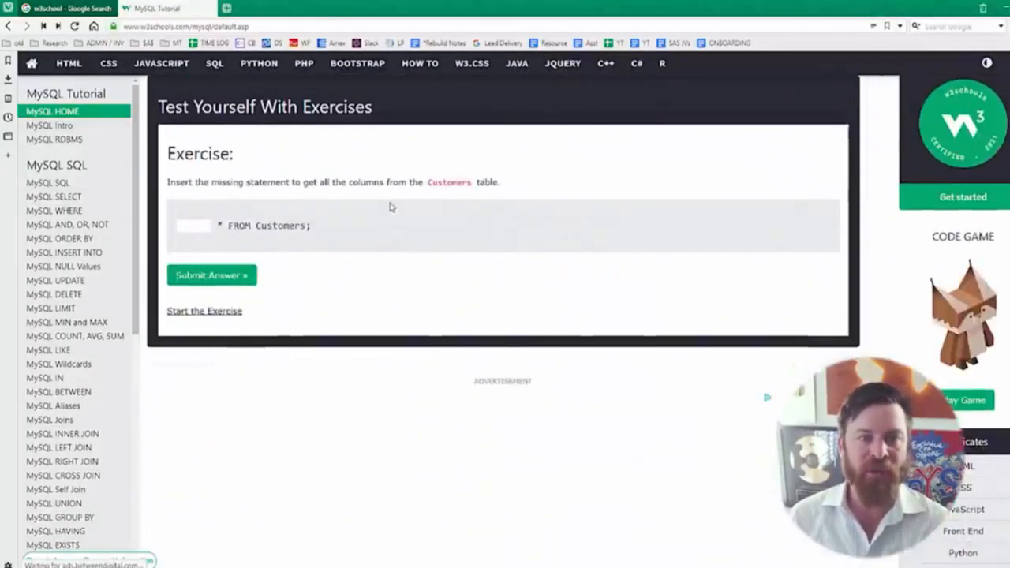
scroll("down", 3)
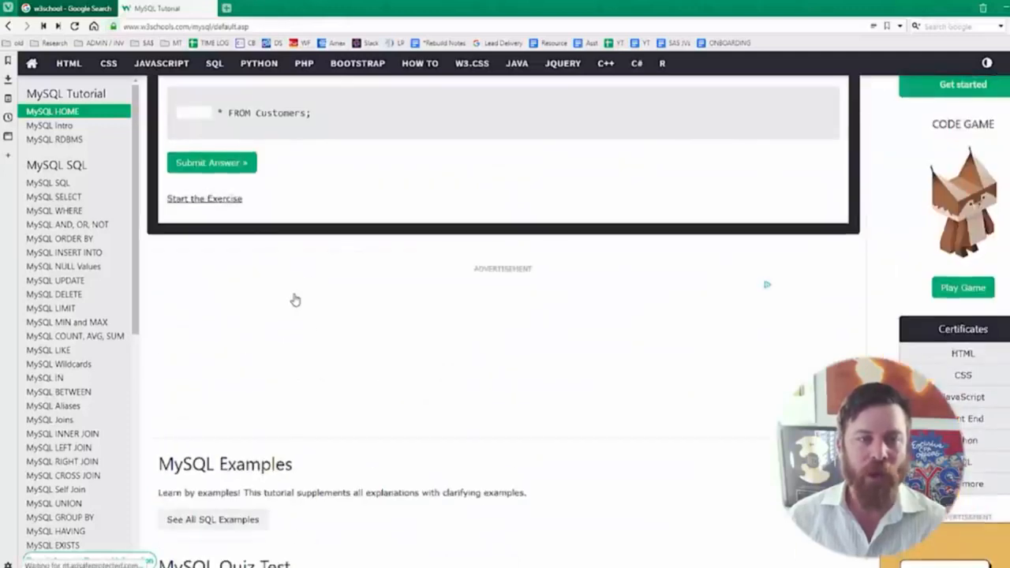
scroll("up", 3)
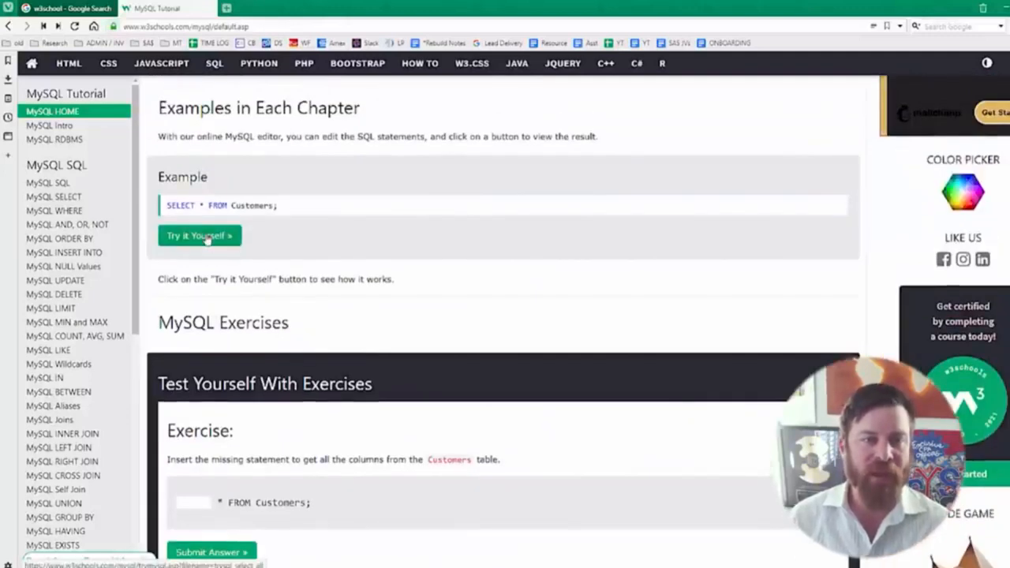
left_click(199, 236)
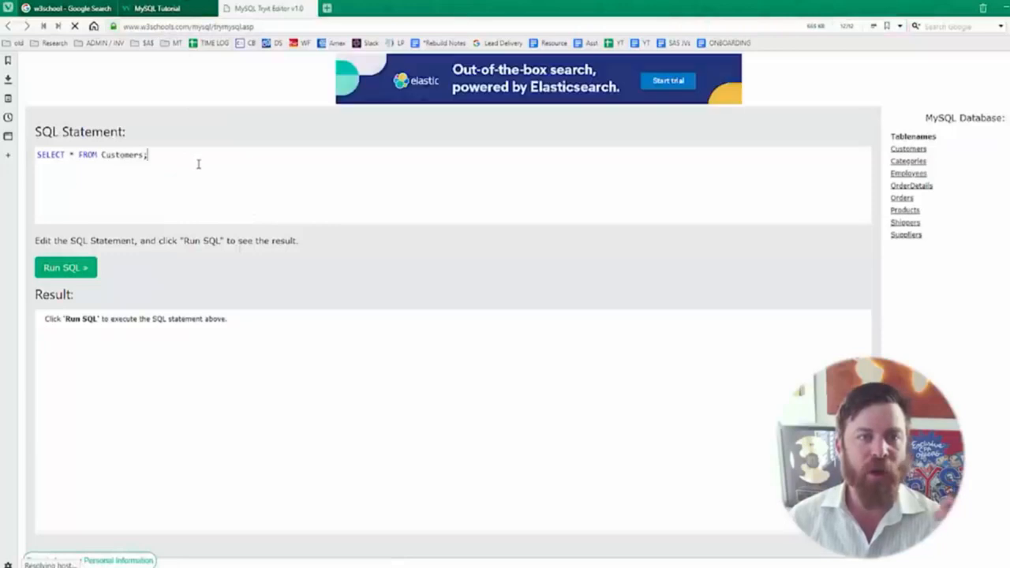
left_click(67, 269)
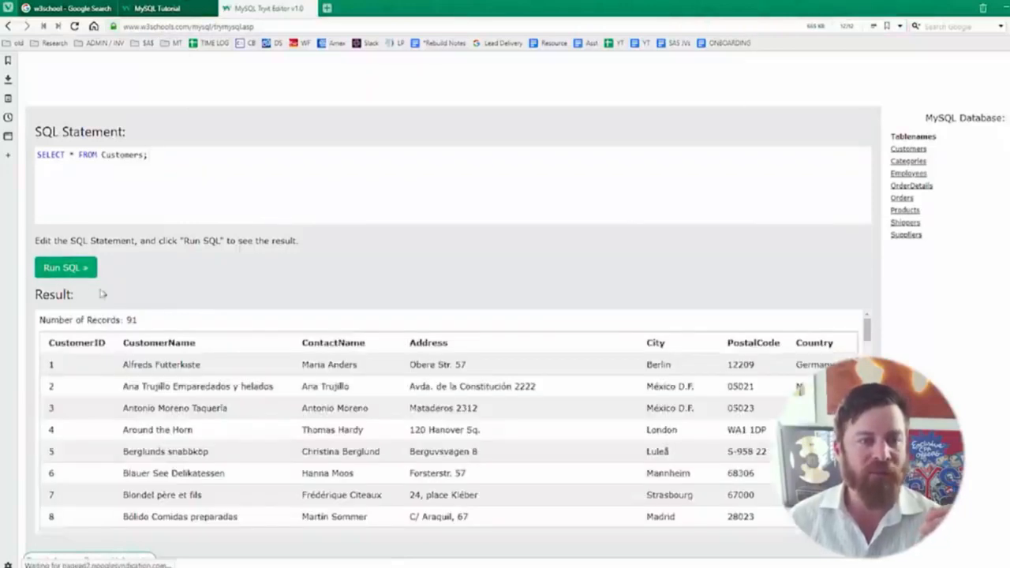